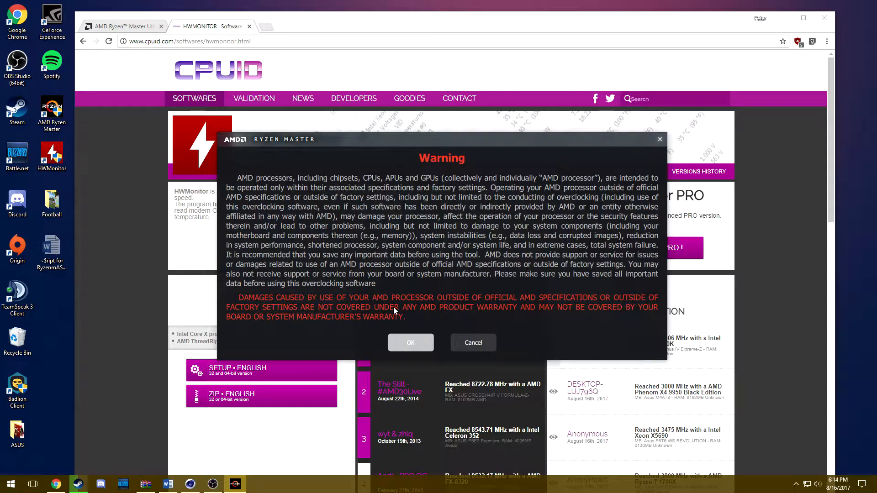
# Step: Dismiss the Ryzen Master overclocking warning with OK to reach the tuning view
pyautogui.click(411, 342)
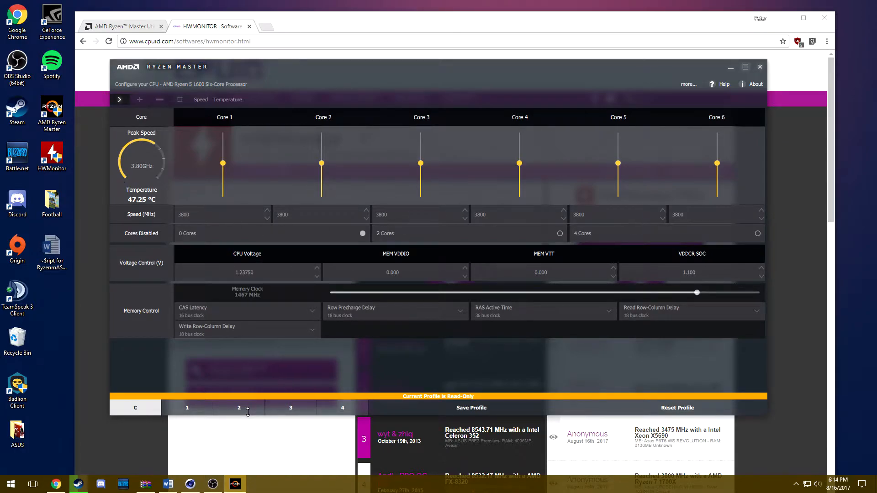
# Step: Open Ryzen Master profile 2, with all six cores listed at 3200 MHz
pyautogui.click(239, 407)
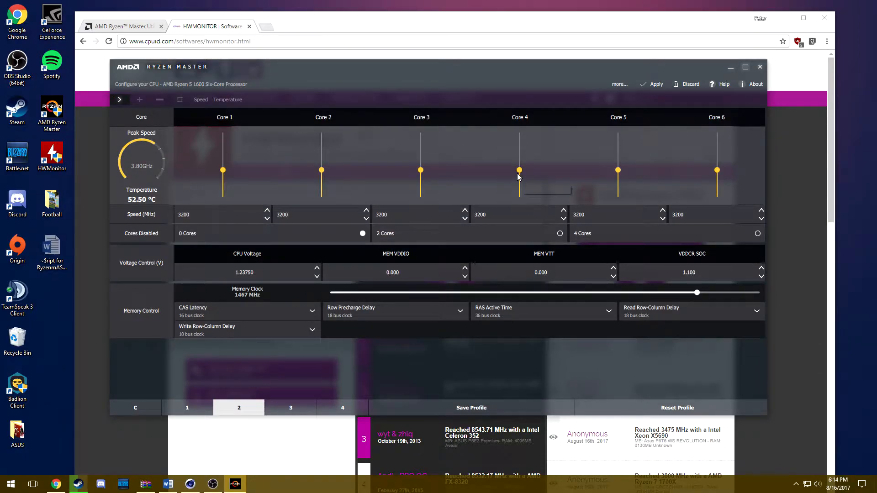
pyautogui.moveTo(519, 177)
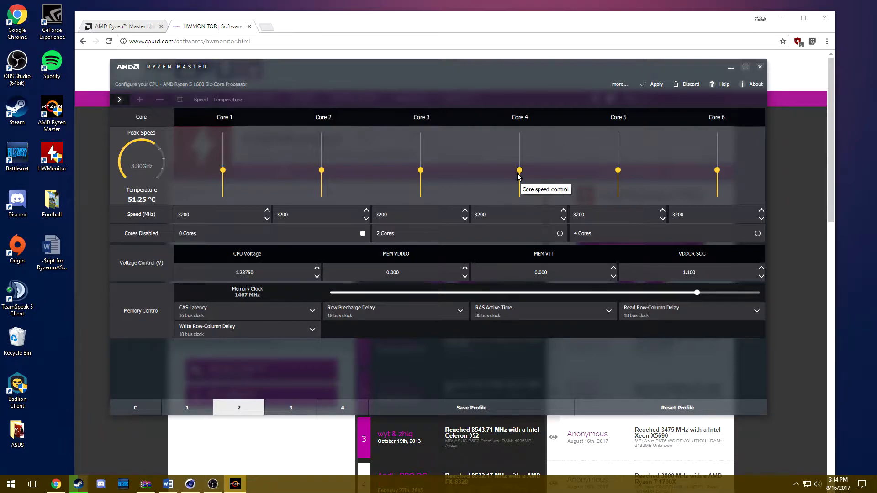
pyautogui.moveTo(136, 216)
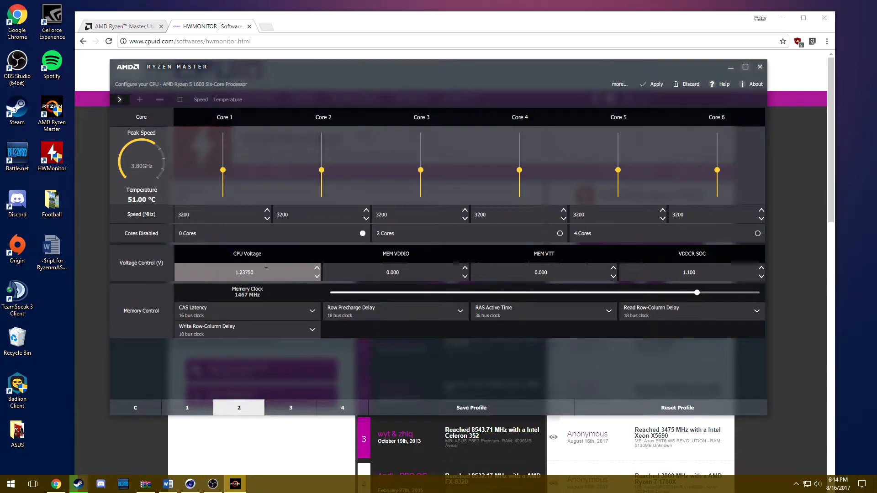
pyautogui.moveTo(290, 268)
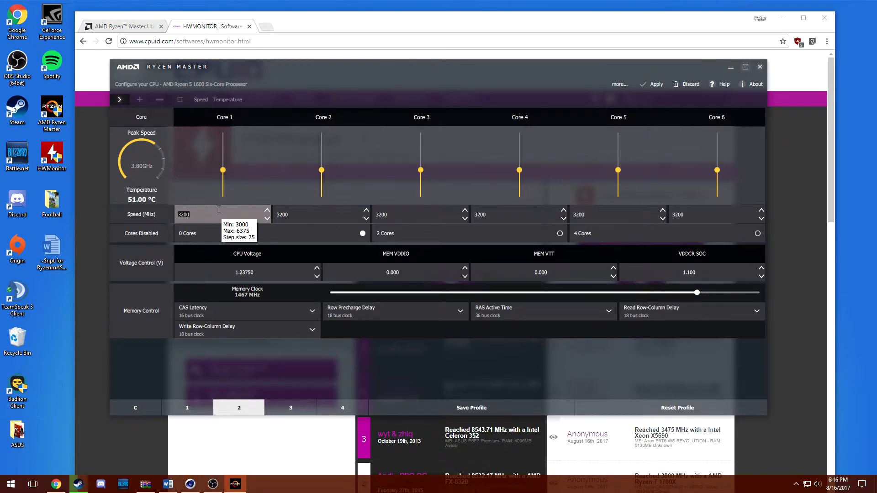
# Step: Enter 3600 as the Core 1 speed in MHz
pyautogui.write('3600')
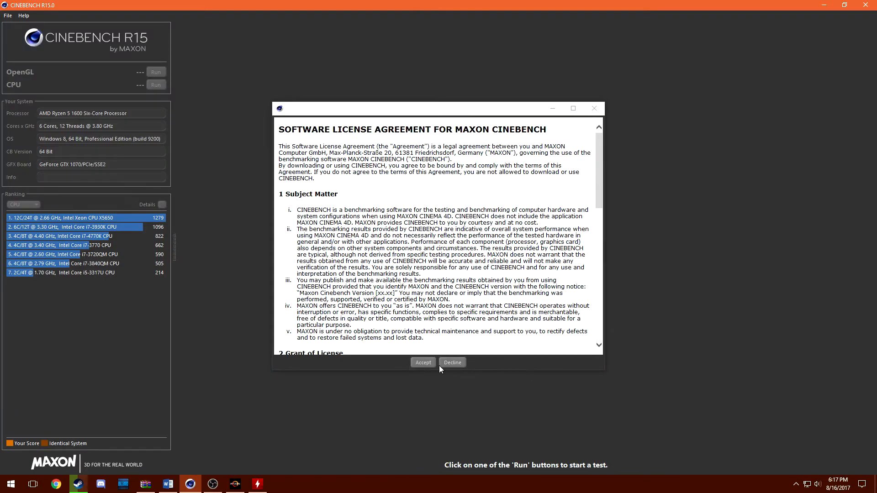
# Step: Accept the Cinebench R15 license, then bring up HWMonitor and move it aside
pyautogui.click(423, 362)
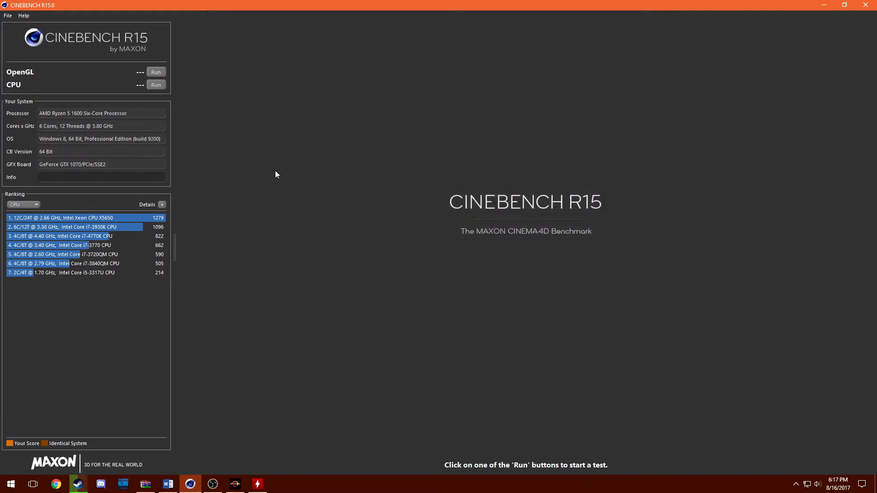
pyautogui.click(257, 484)
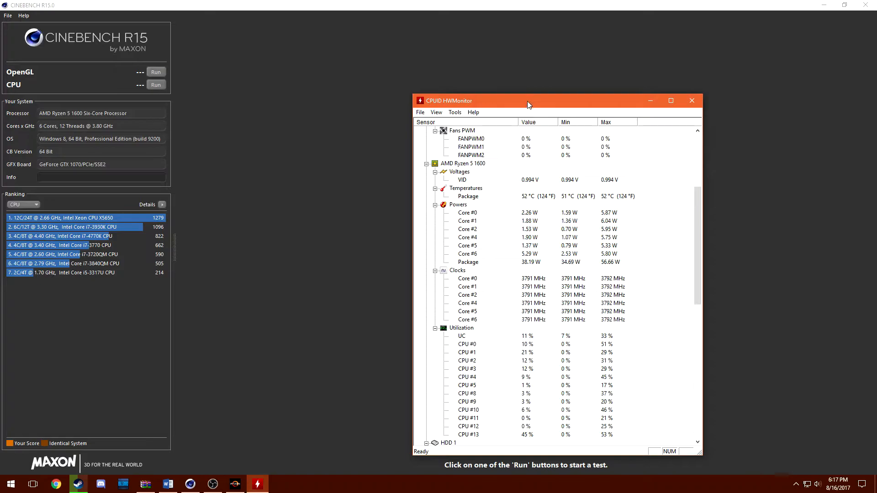
pyautogui.moveTo(527, 101); pyautogui.dragTo(106, 134)
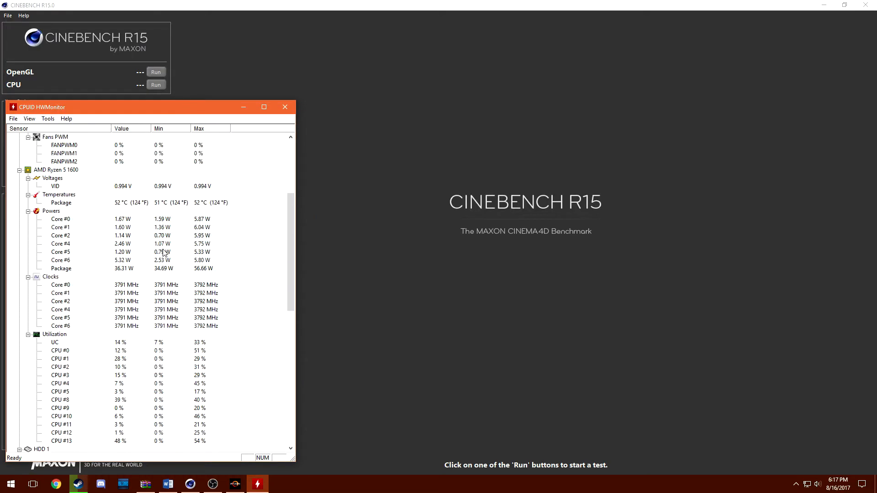
pyautogui.scroll(-3)
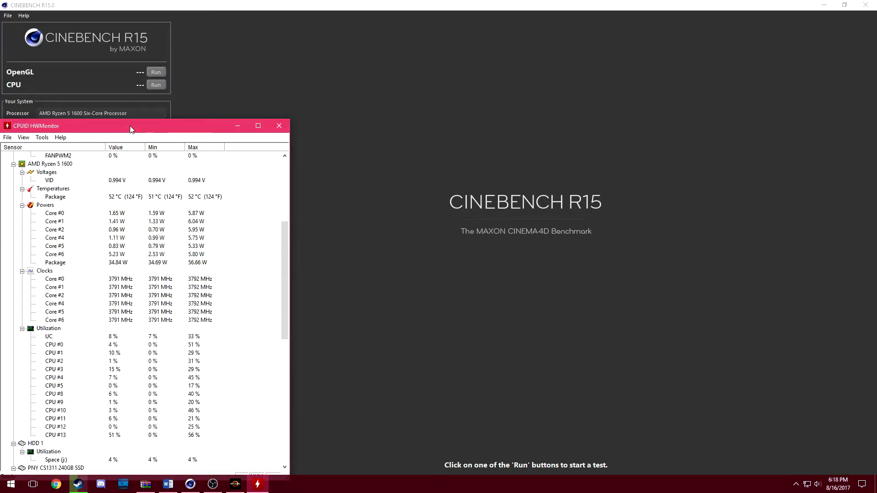
pyautogui.moveTo(131, 126); pyautogui.dragTo(112, 110)
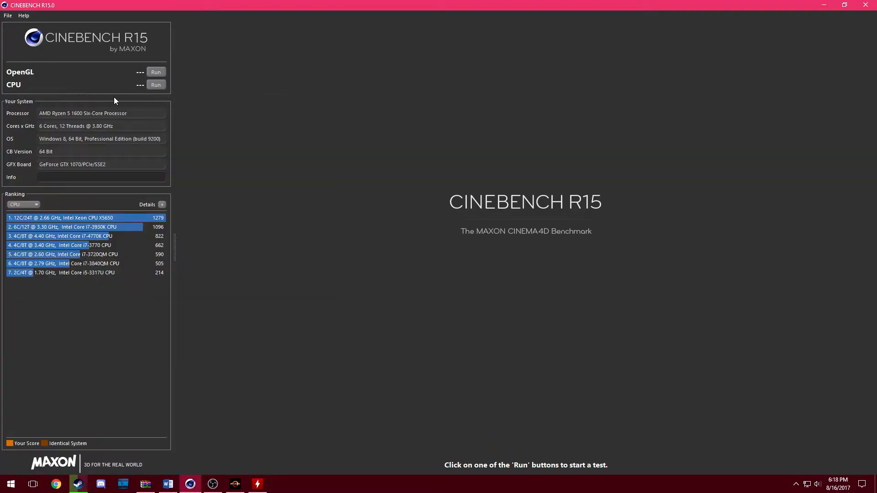
pyautogui.click(156, 85)
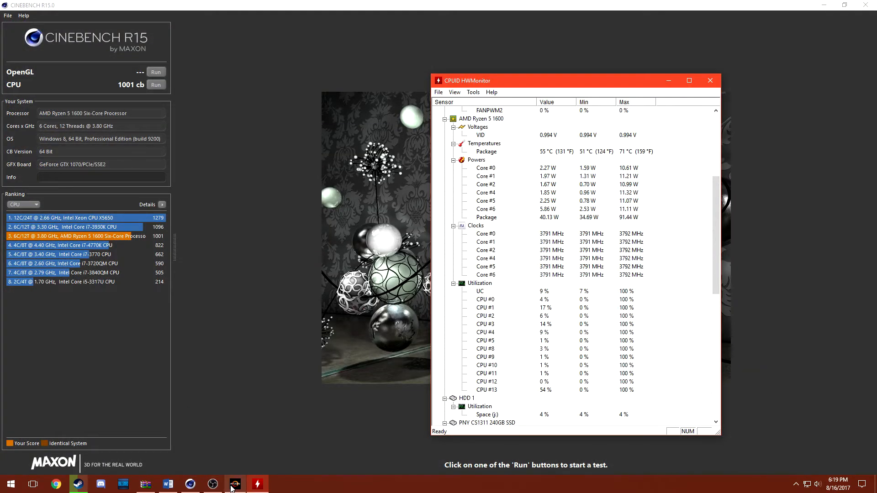
pyautogui.moveTo(234, 483)
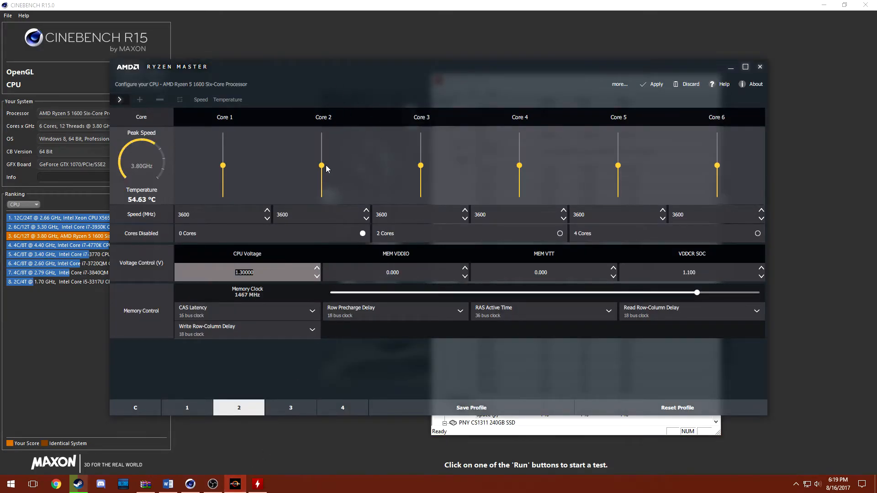
pyautogui.moveTo(328, 143)
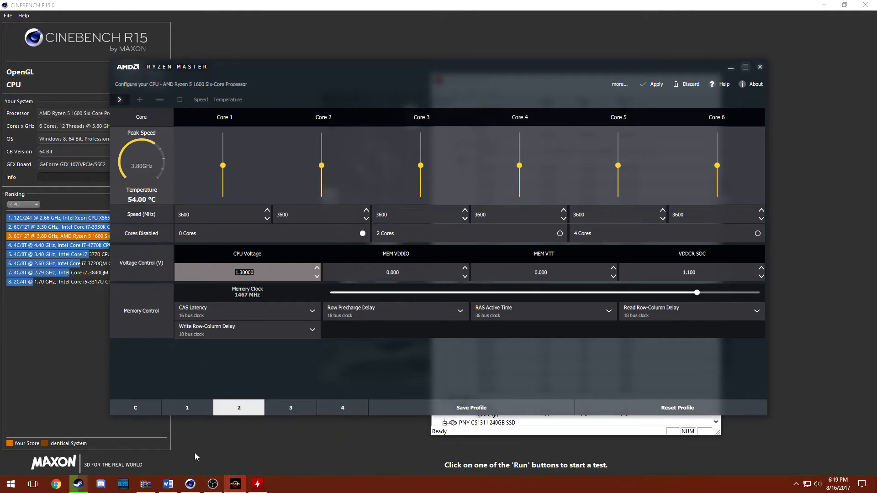
# Step: Bring up File Explorer showing This PC from the taskbar
pyautogui.click(279, 484)
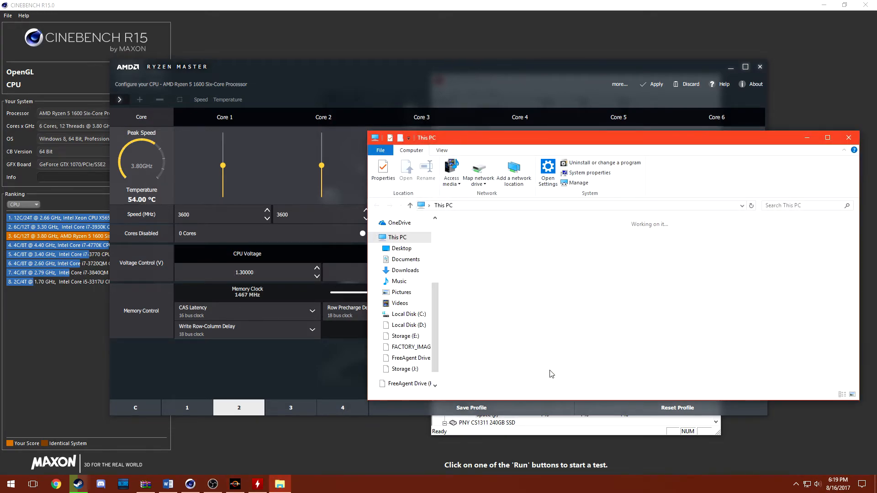
# Step: Open the Benchmarks folder on the Storage (J:) drive
pyautogui.click(406, 369)
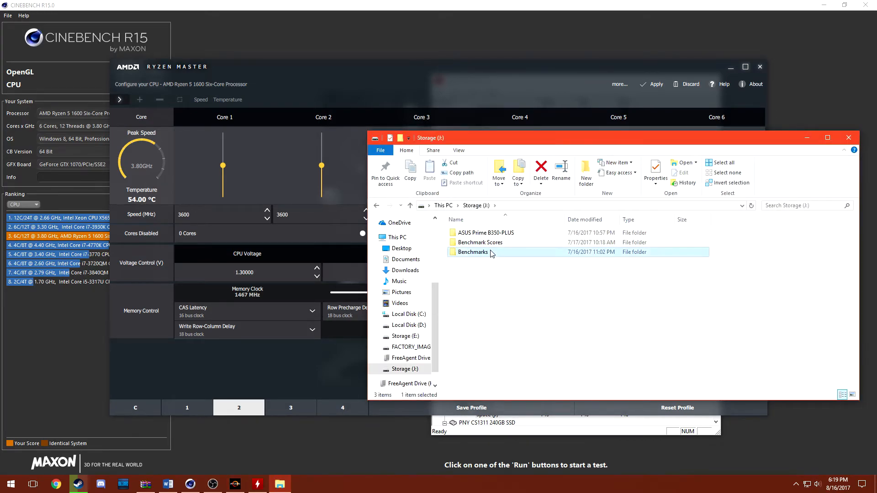
pyautogui.doubleClick(473, 252)
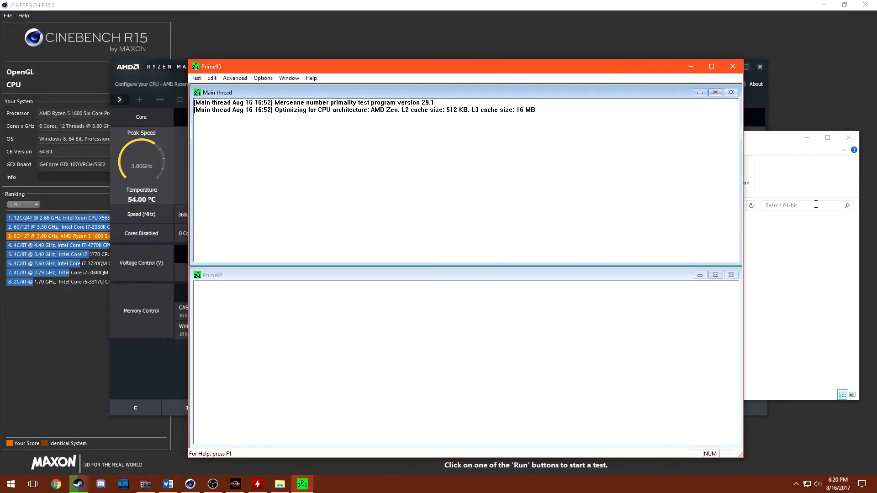
# Step: Choose Prime95's torture test and confirm Blend mode with 12 threads
pyautogui.click(211, 77)
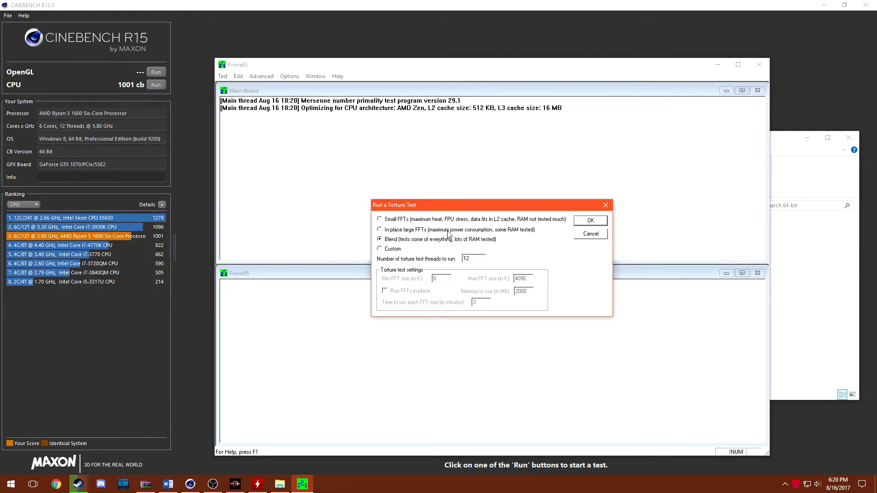
pyautogui.moveTo(456, 275)
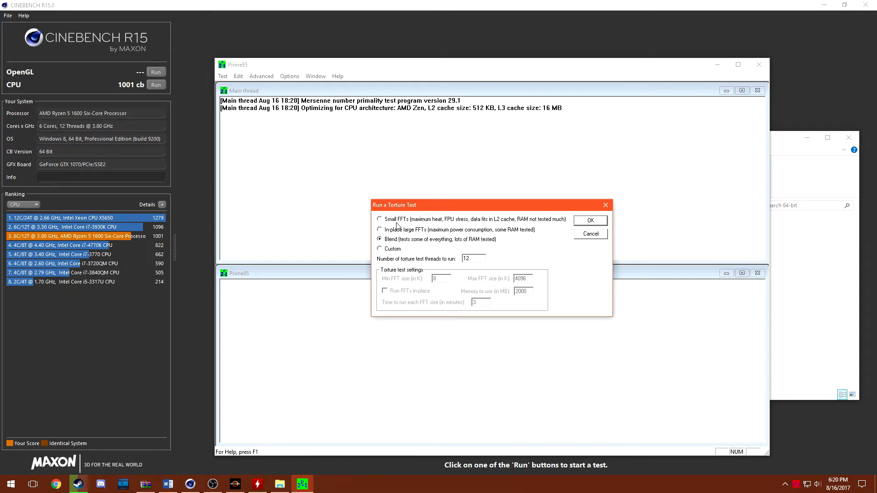
pyautogui.moveTo(380, 224)
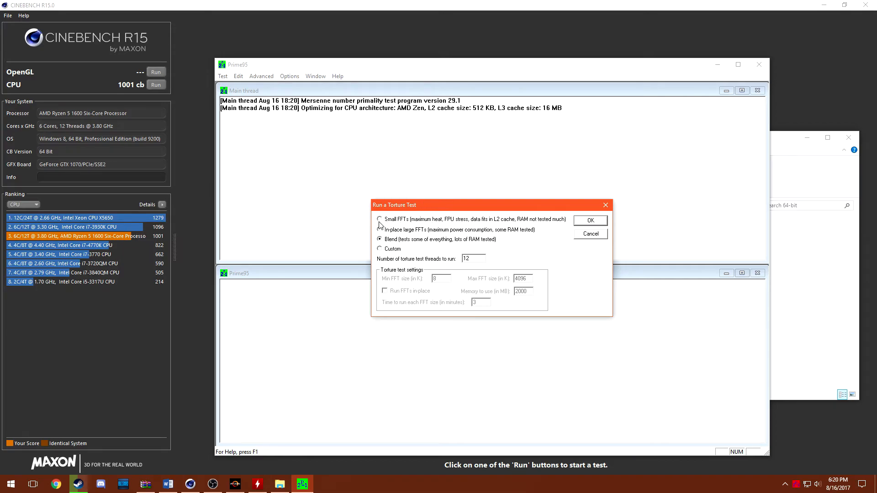
pyautogui.moveTo(444, 207)
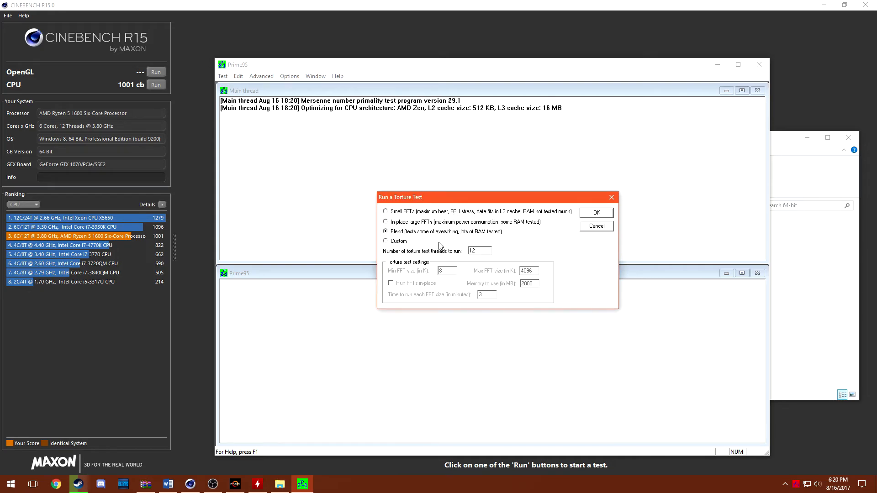
pyautogui.click(597, 213)
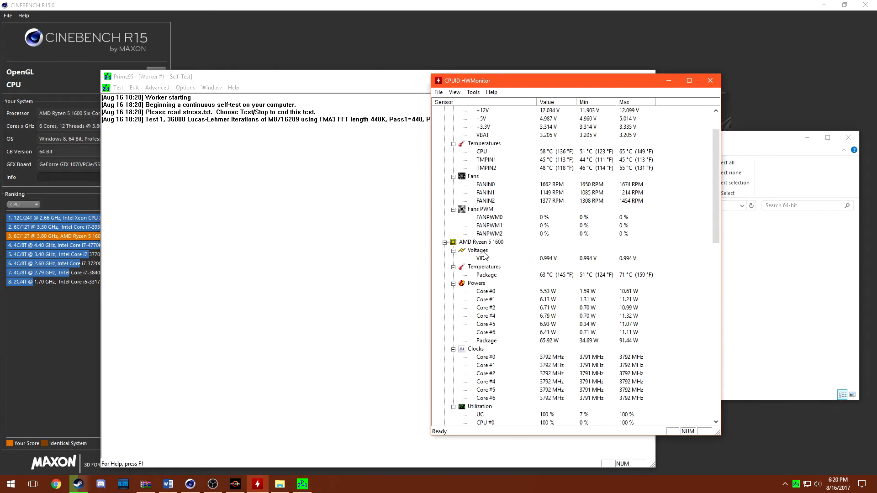
# Step: Scroll HWMonitor down to the Ryzen 5 1600 utilization readings showing 100%
pyautogui.scroll(-3)
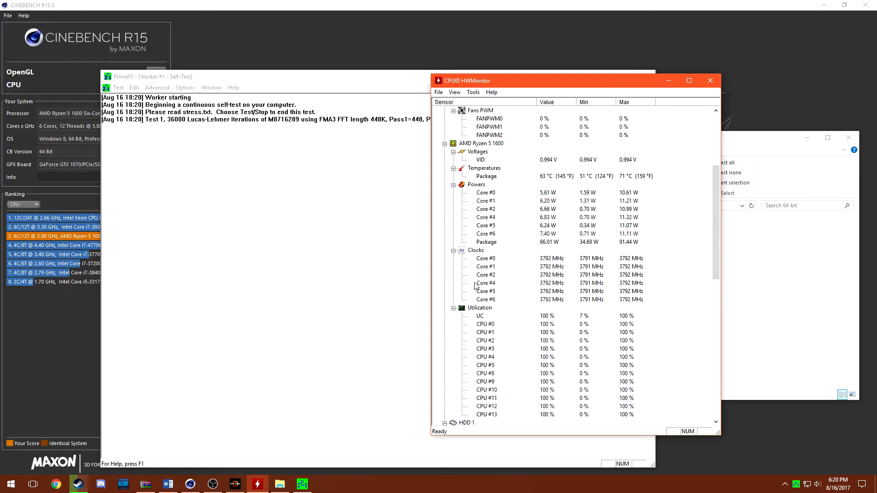
pyautogui.moveTo(285, 187)
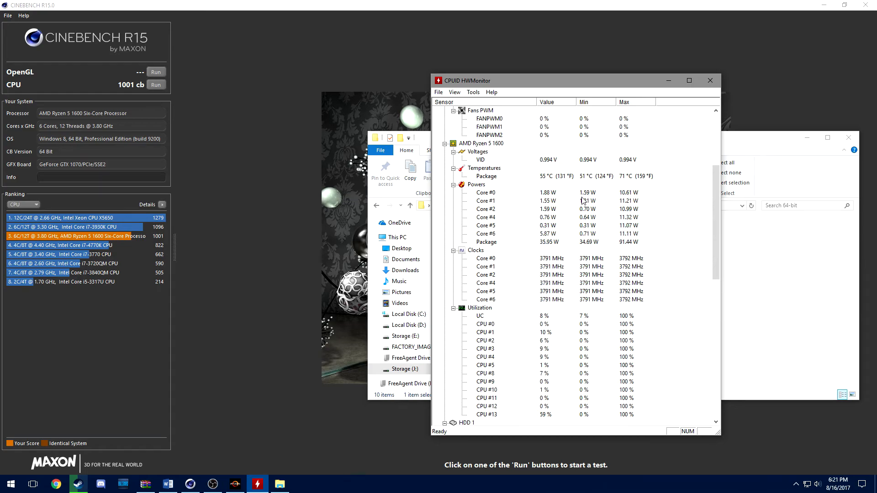
# Step: Drag HWMonitor down and back up, then bring Ryzen Master at 3600 MHz forward
pyautogui.moveTo(581, 80); pyautogui.dragTo(525, 105)
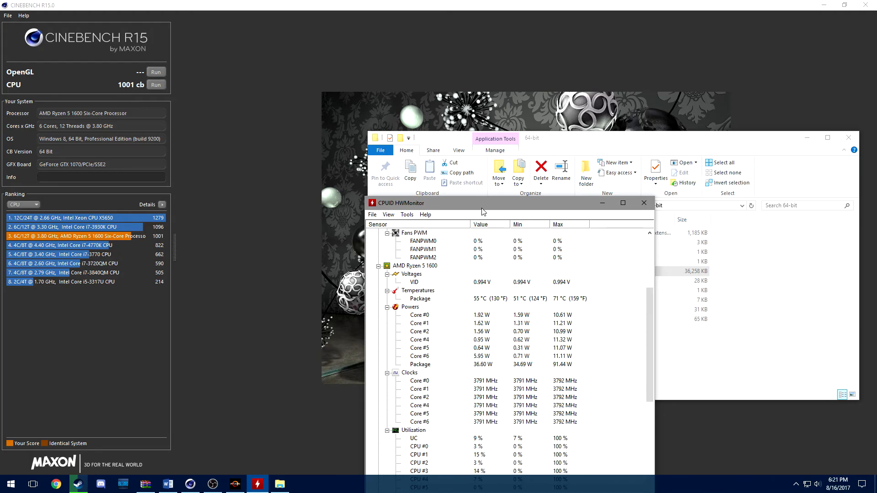
pyautogui.moveTo(482, 203); pyautogui.dragTo(411, 59)
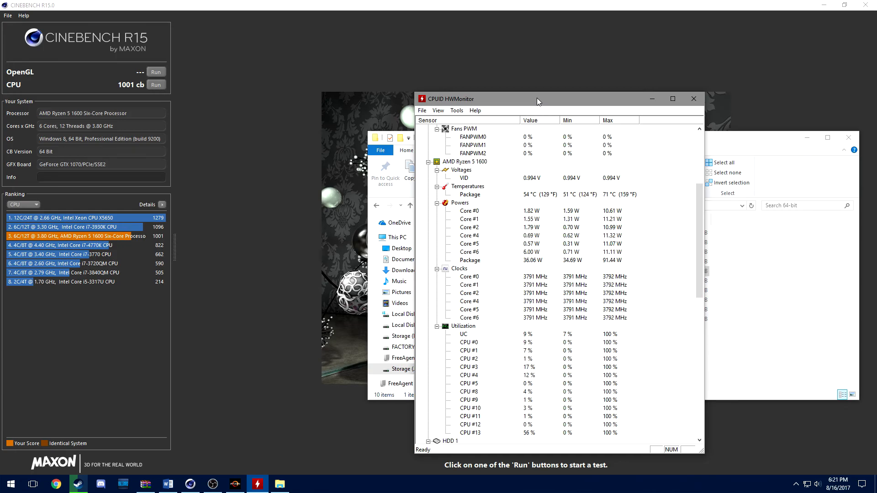
pyautogui.moveTo(434, 54)
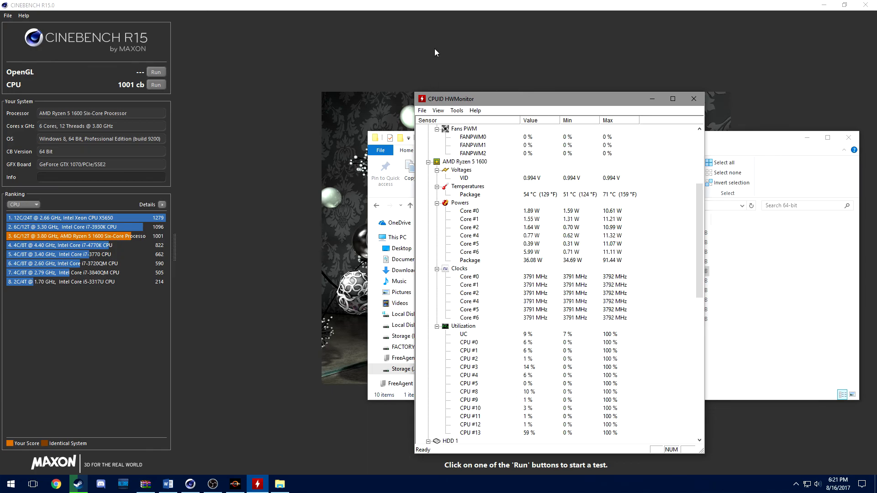
pyautogui.click(235, 483)
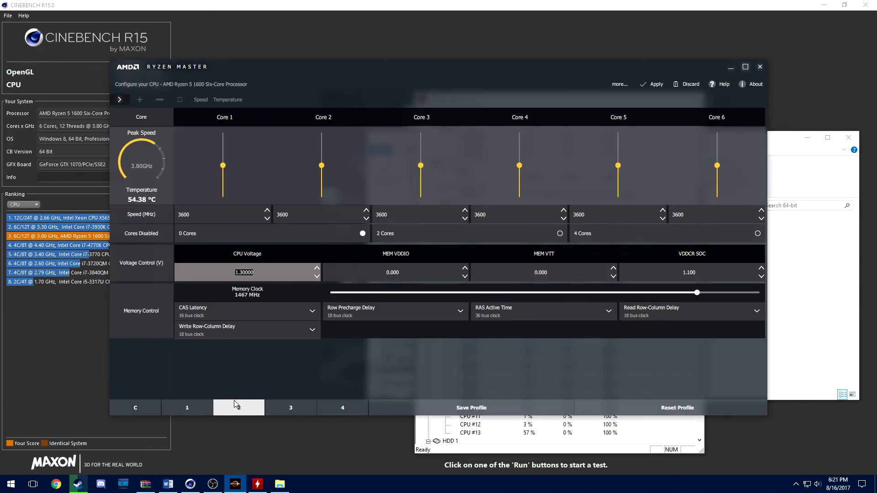